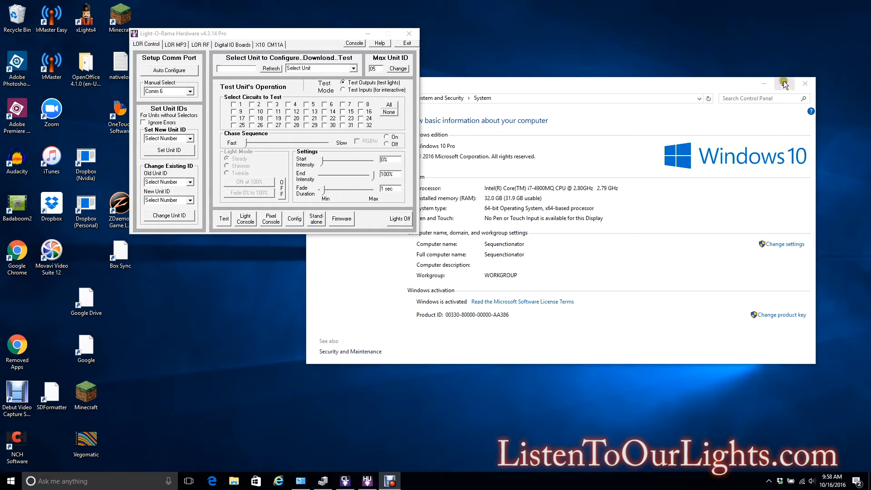
Step: Close the System Control Panel window and launch Google Chrome to a new tab
left_click(785, 84)
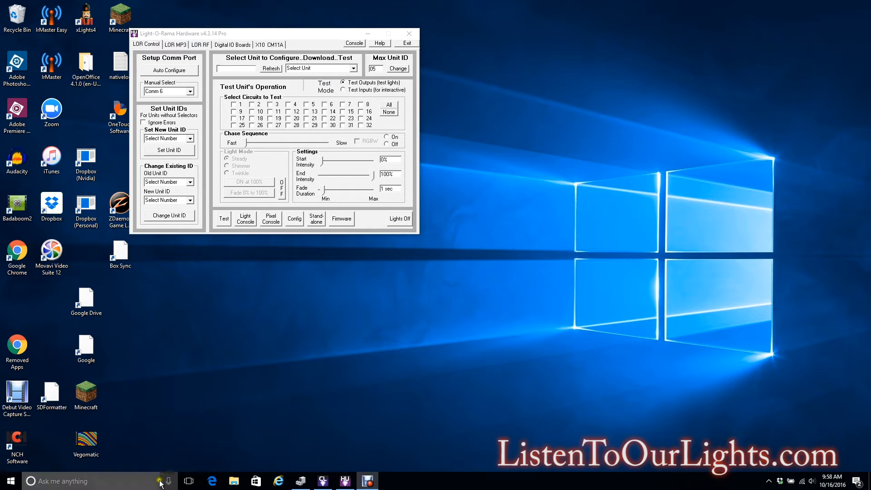
left_click(86, 349)
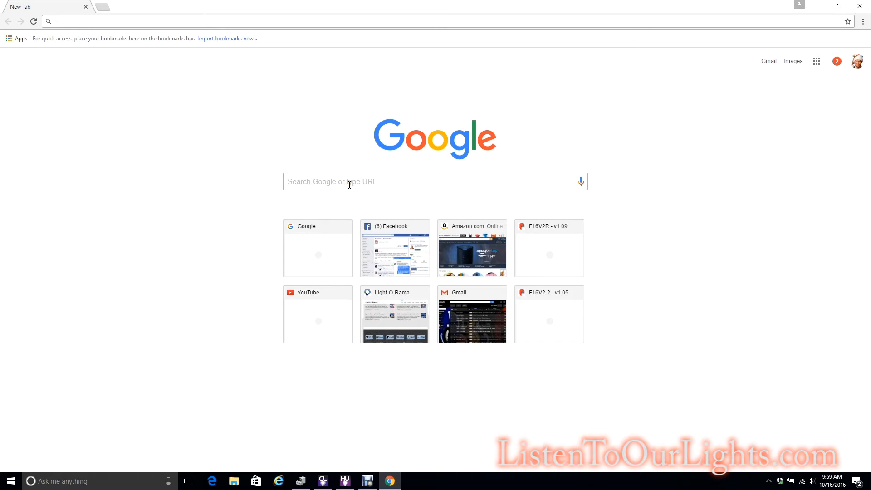
Step: Go from the Light-O-Rama home page through Support to the Firmware Updates page
left_click(395, 315)
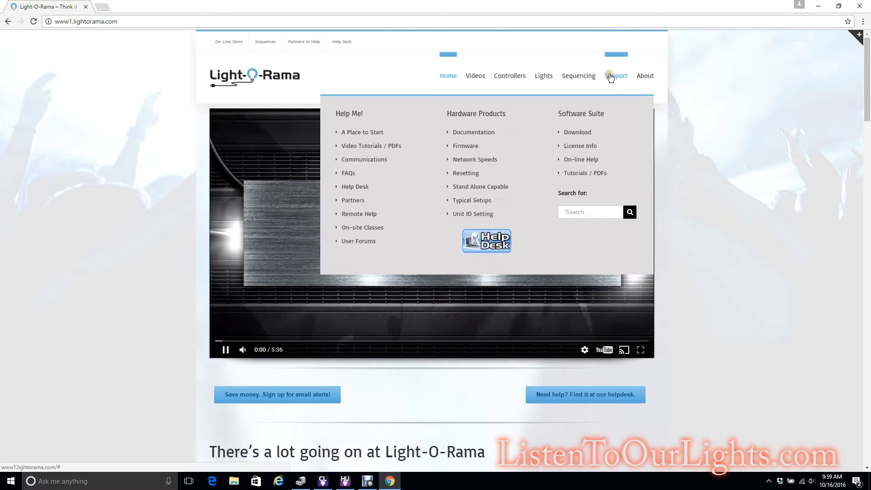
left_click(577, 132)
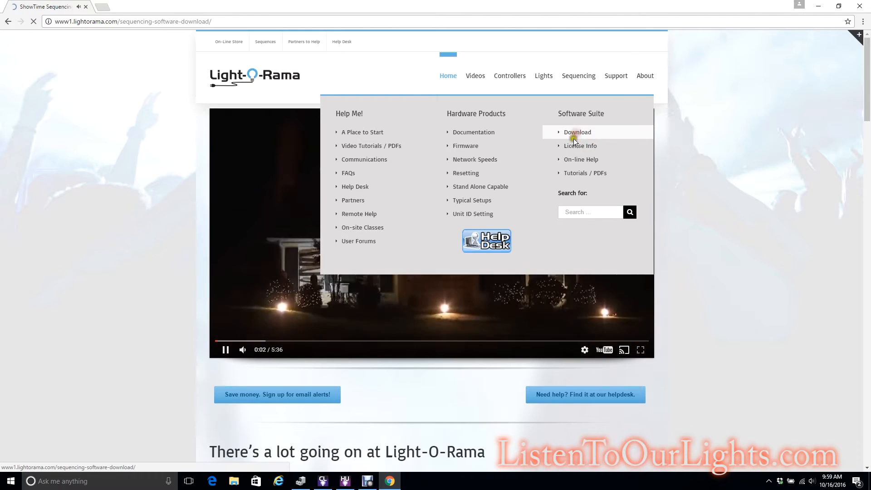
left_click(577, 131)
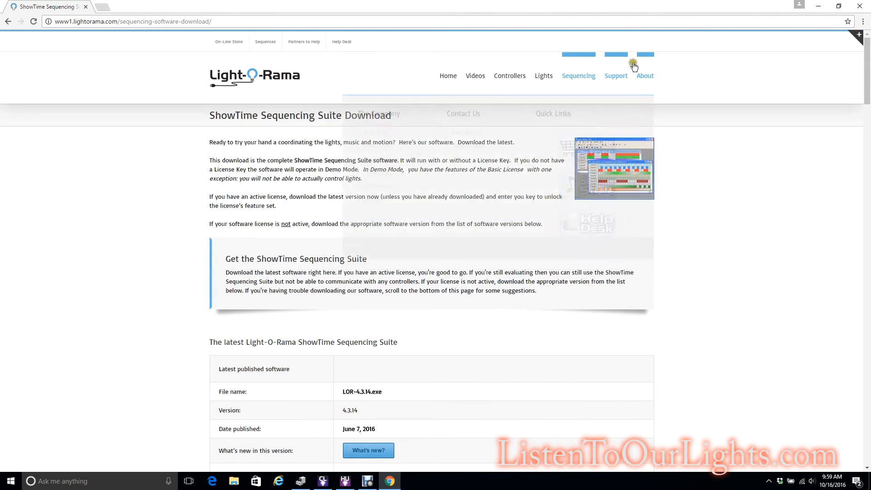
left_click(616, 76)
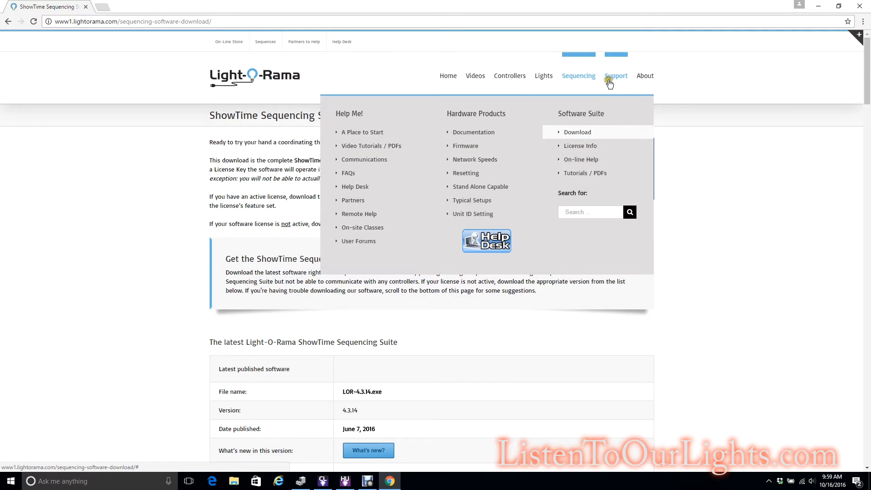
mouse_move(458, 168)
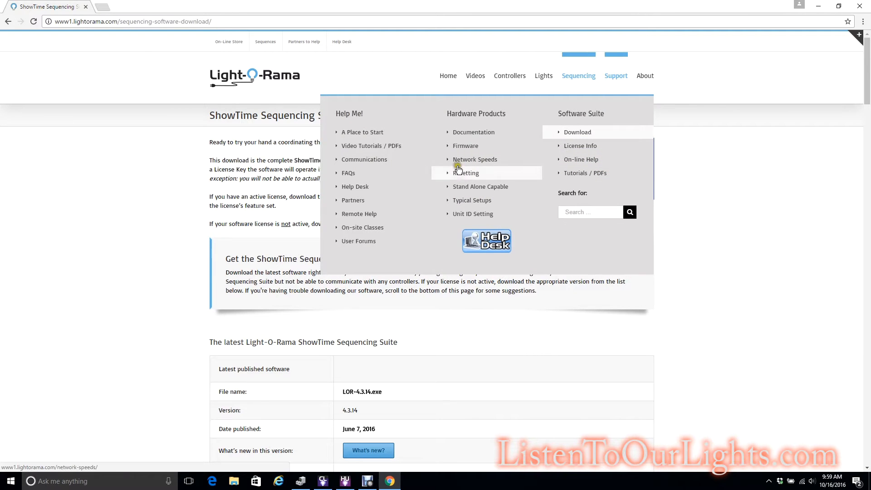
left_click(465, 146)
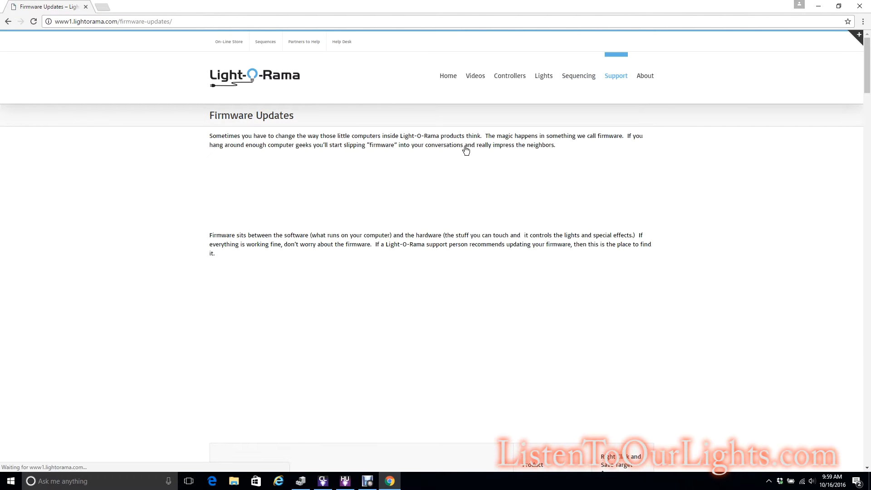
Step: Download the uMP3g3 Generation 3 firmware file from the Director section
scroll("down", 3)
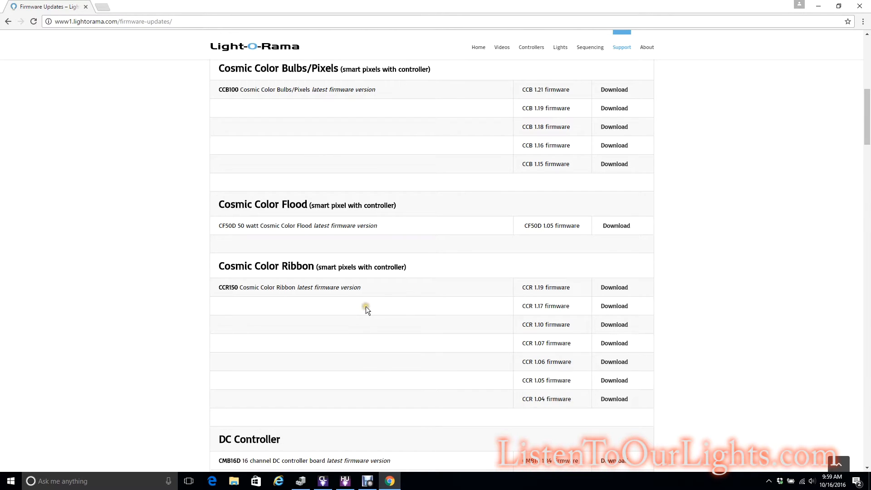
scroll("down", 3)
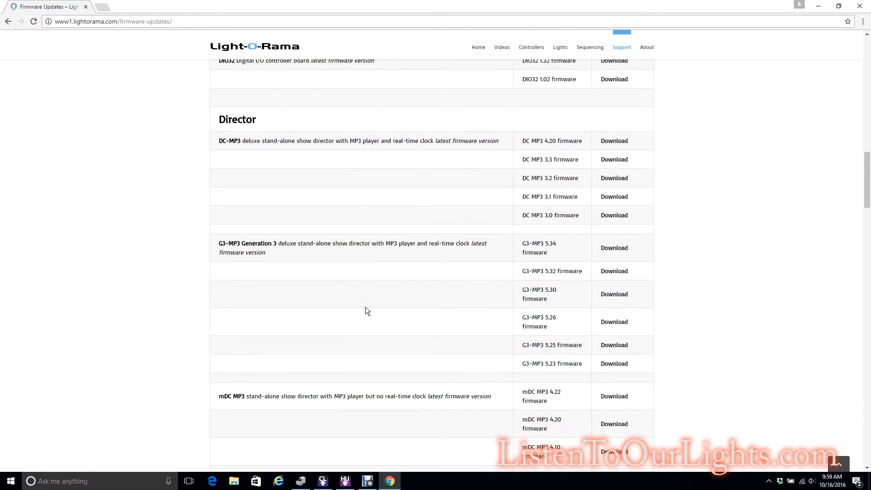
mouse_move(344, 256)
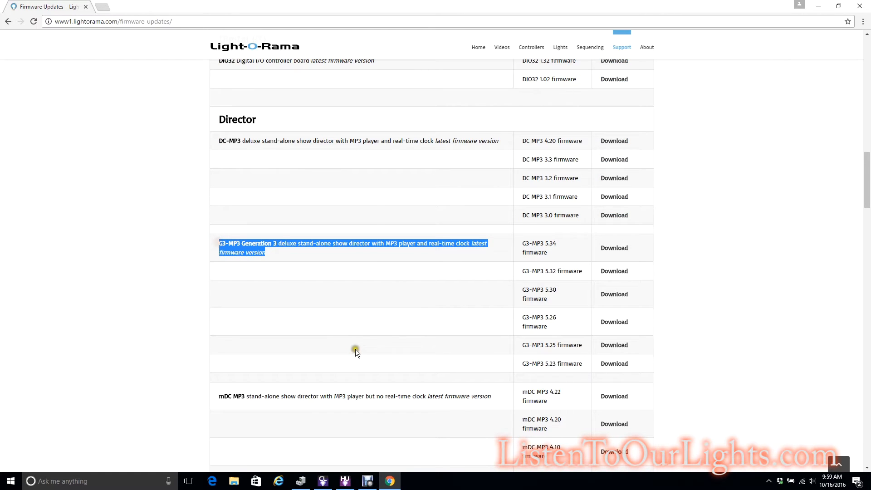
scroll("down", 3)
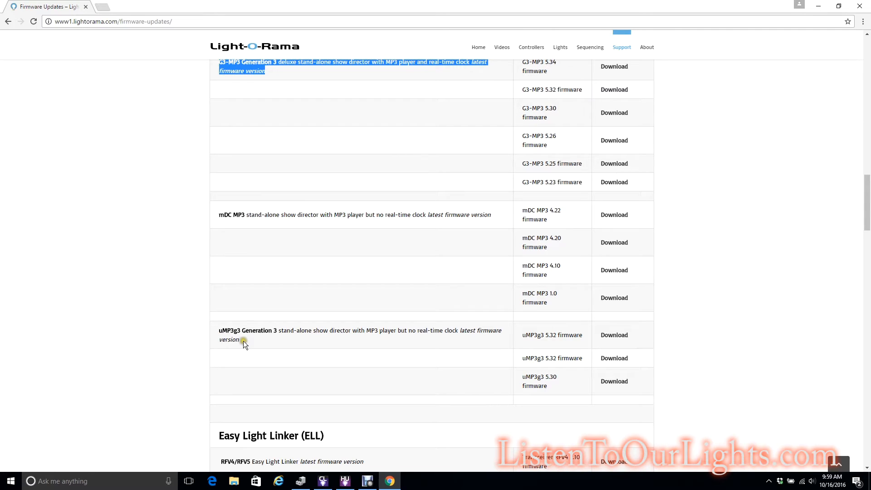
mouse_move(400, 351)
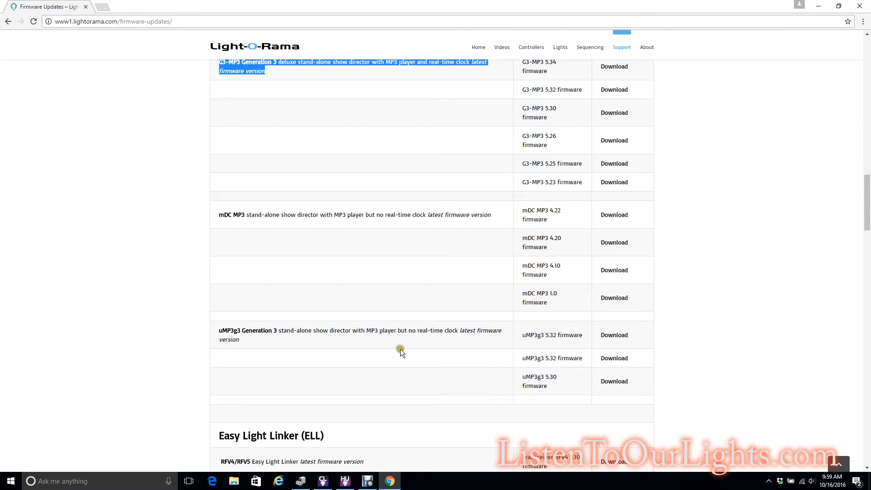
mouse_move(615, 334)
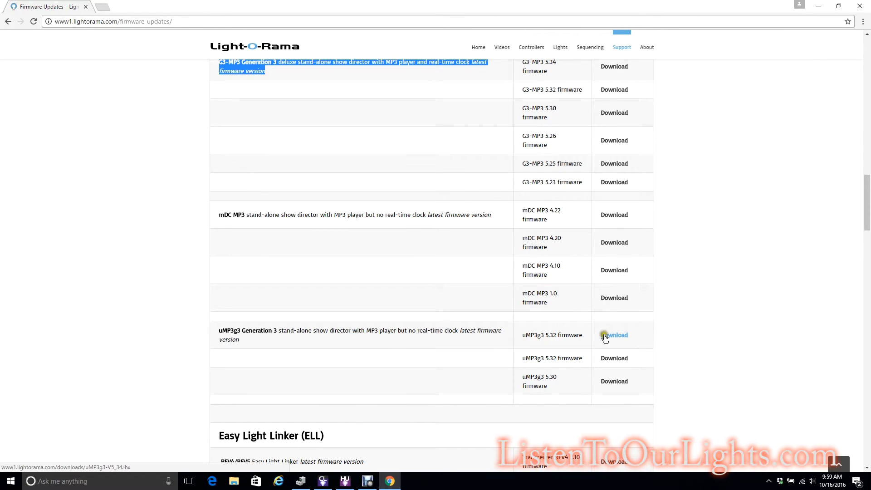
left_click(614, 335)
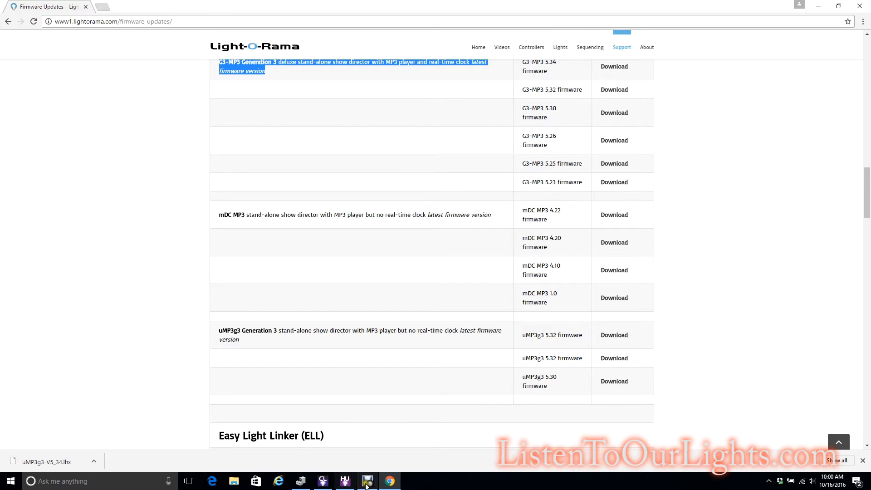
Step: In the Hardware Utility Firmware panel choose MP3 Player and dismiss the original-firmware notice
left_click(366, 481)
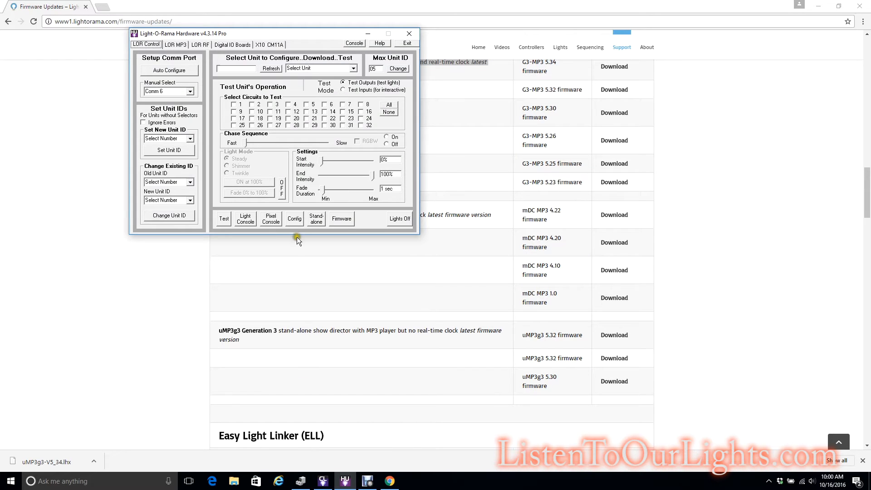
left_click(341, 218)
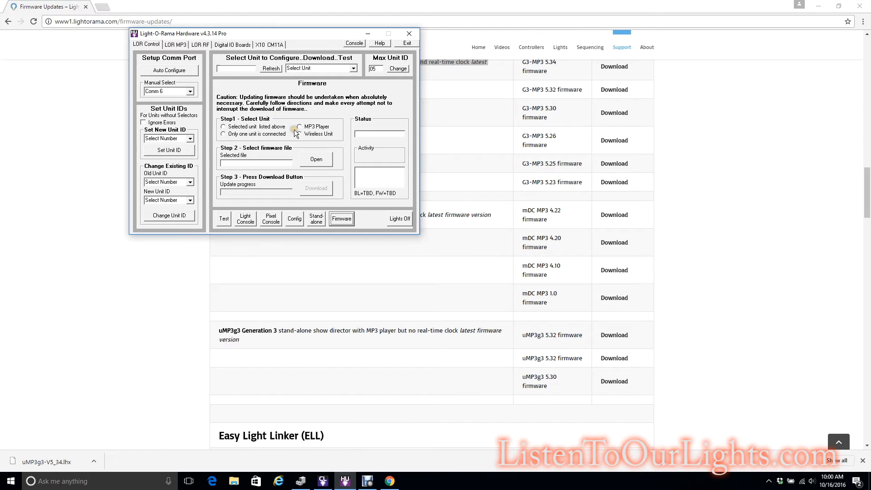
left_click(300, 127)
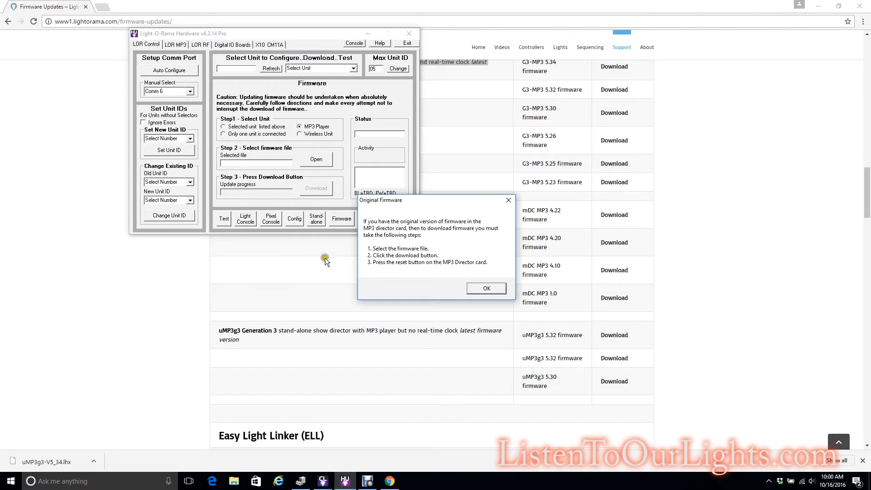
mouse_move(389, 271)
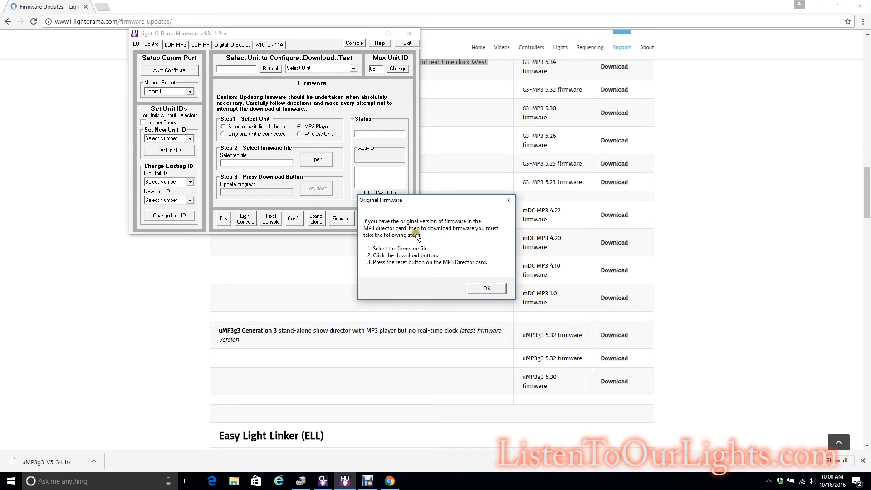
mouse_move(442, 247)
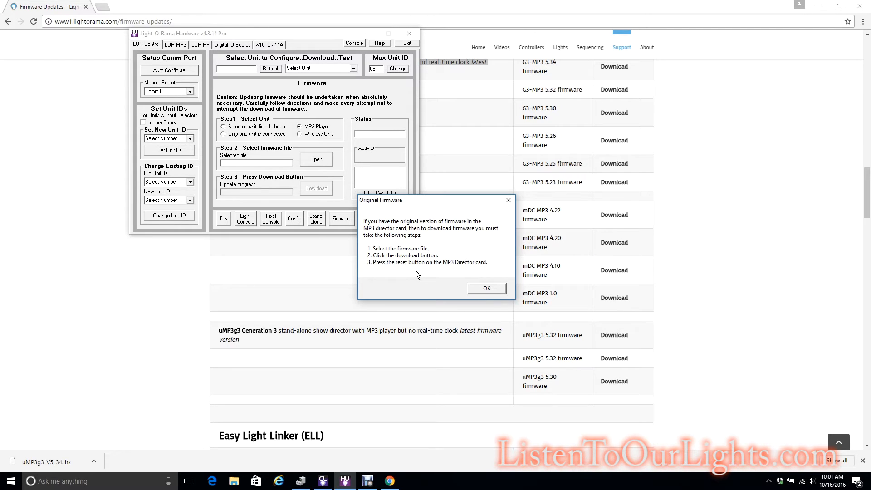
left_click(486, 288)
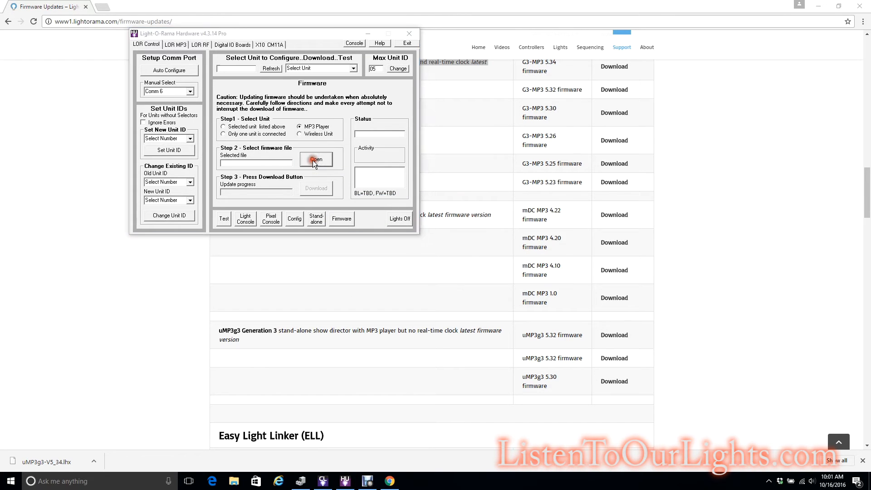
Step: Load uMP3g3-V5_34.lhx from the Downloads folder as the firmware file to flash
left_click(316, 159)
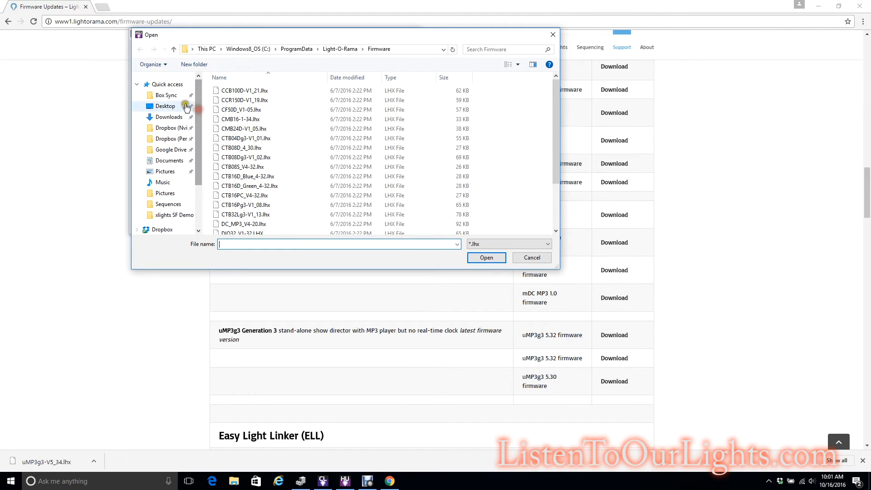
left_click(170, 117)
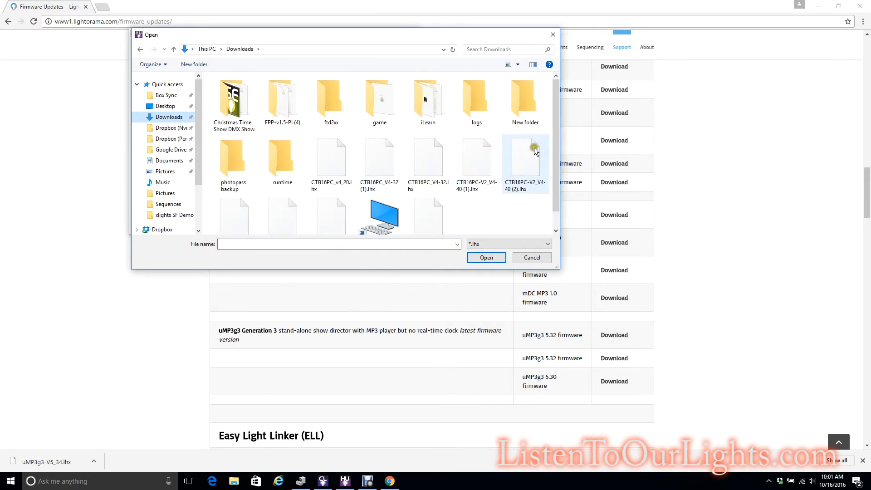
scroll("down", 3)
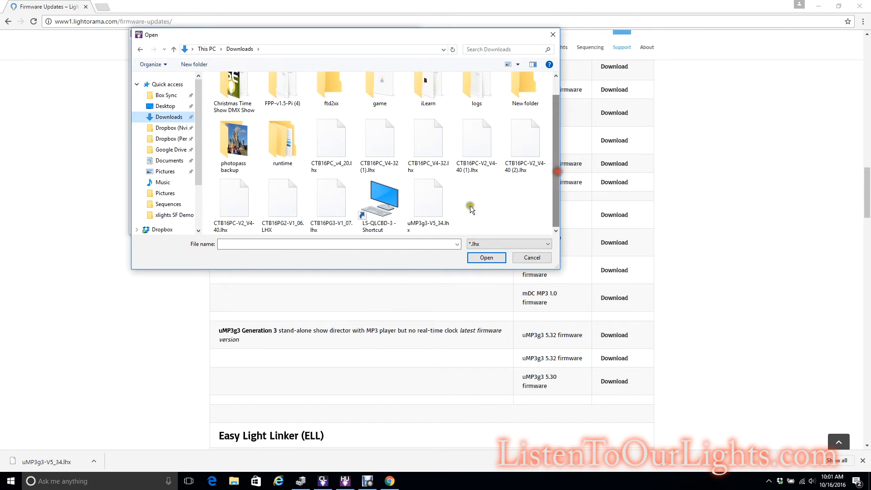
left_click(427, 197)
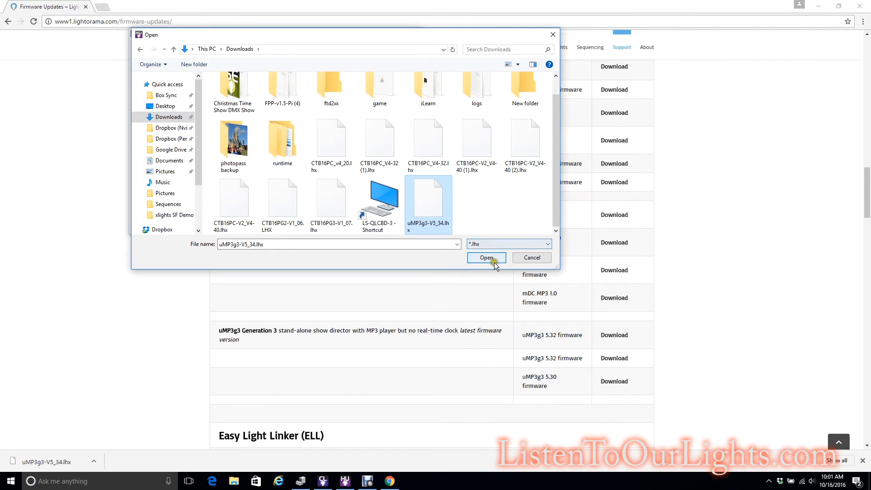
left_click(486, 257)
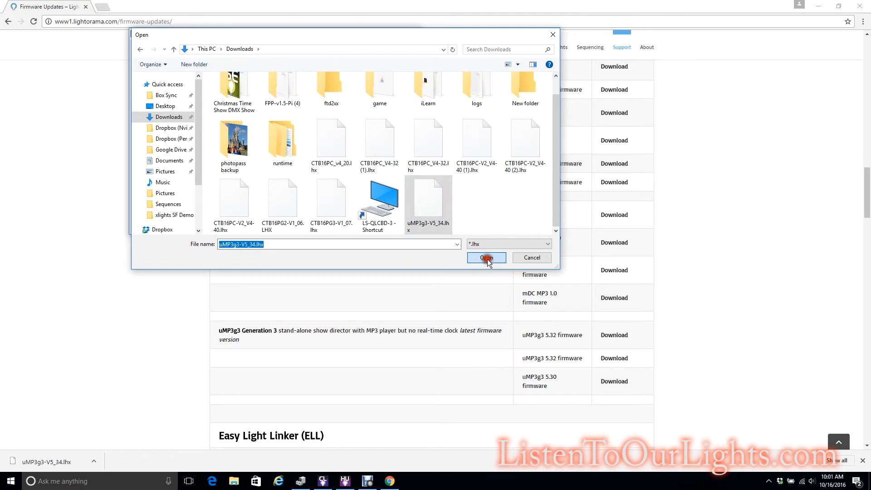
left_click(485, 257)
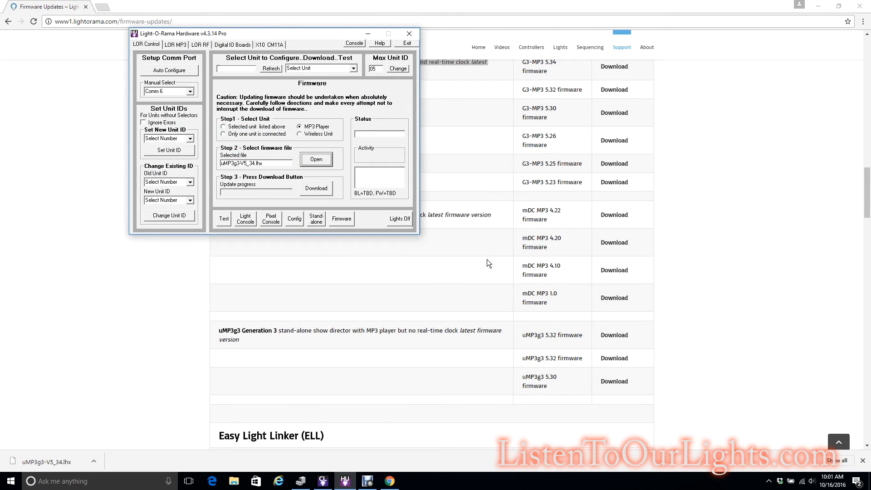
mouse_move(316, 188)
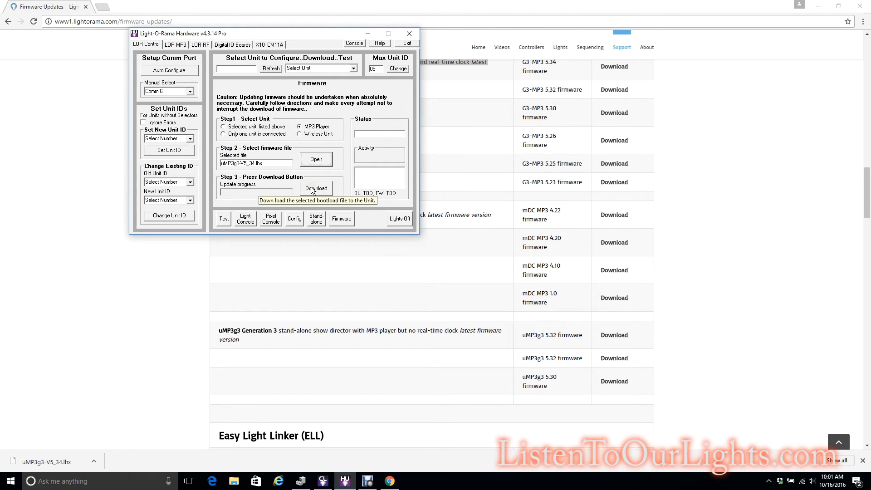
Step: Send the uMP3g3-V5_34 firmware to the director and wait for Status Successful
left_click(316, 188)
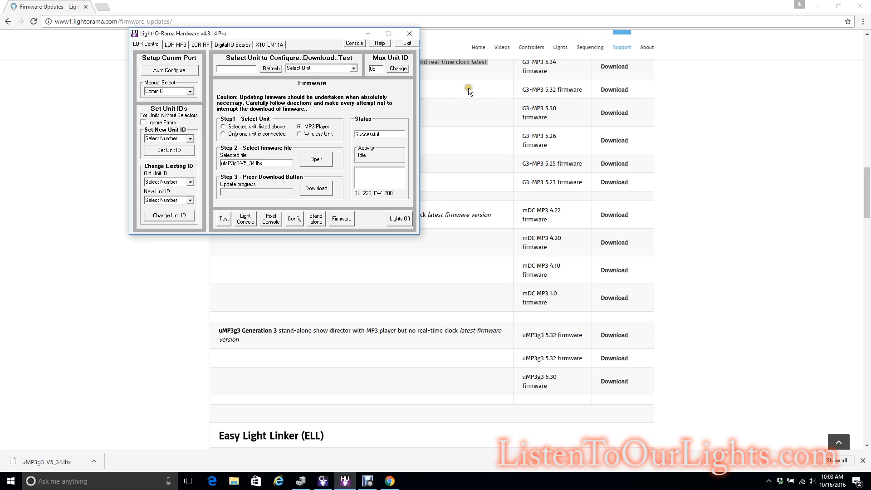
mouse_move(497, 150)
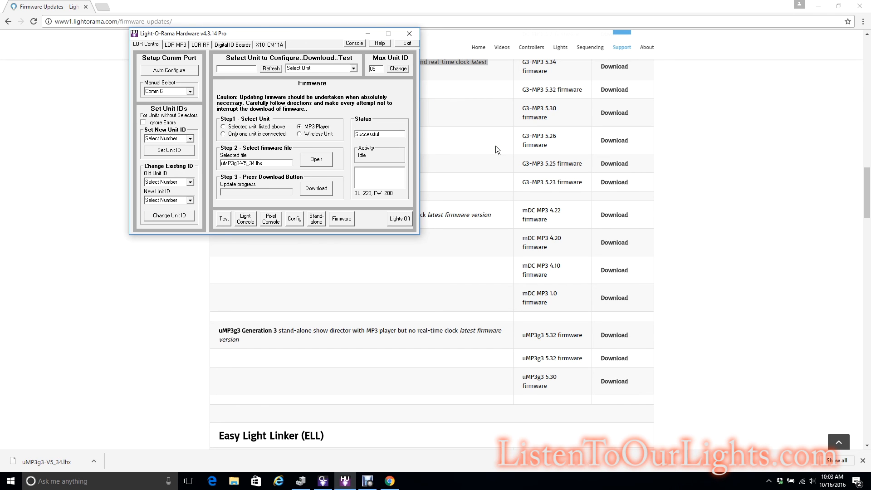